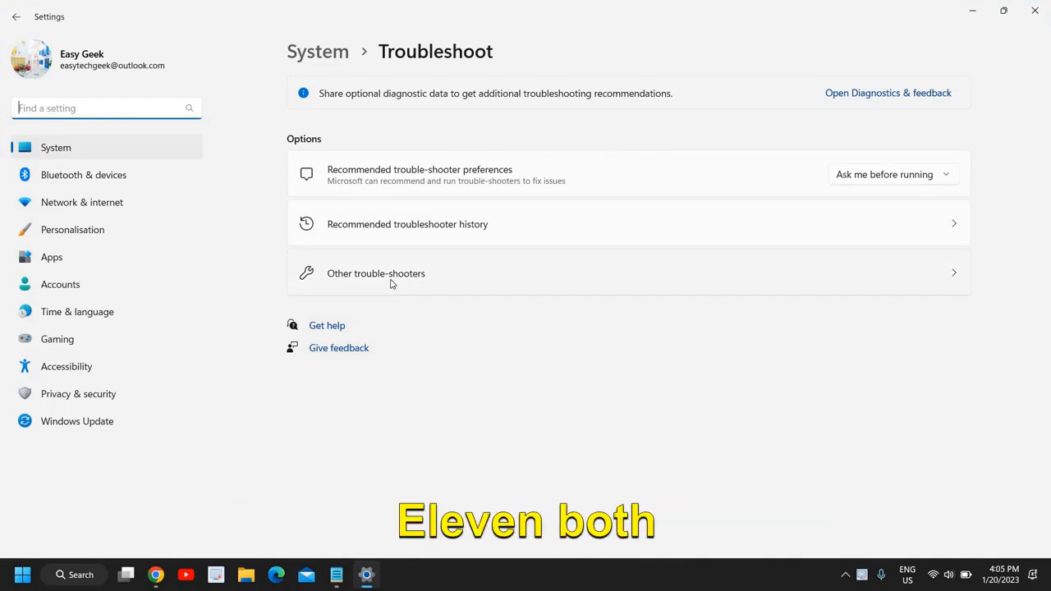
Open Other trouble-shooters and scroll down to the Power troubleshooter.
click(375, 273)
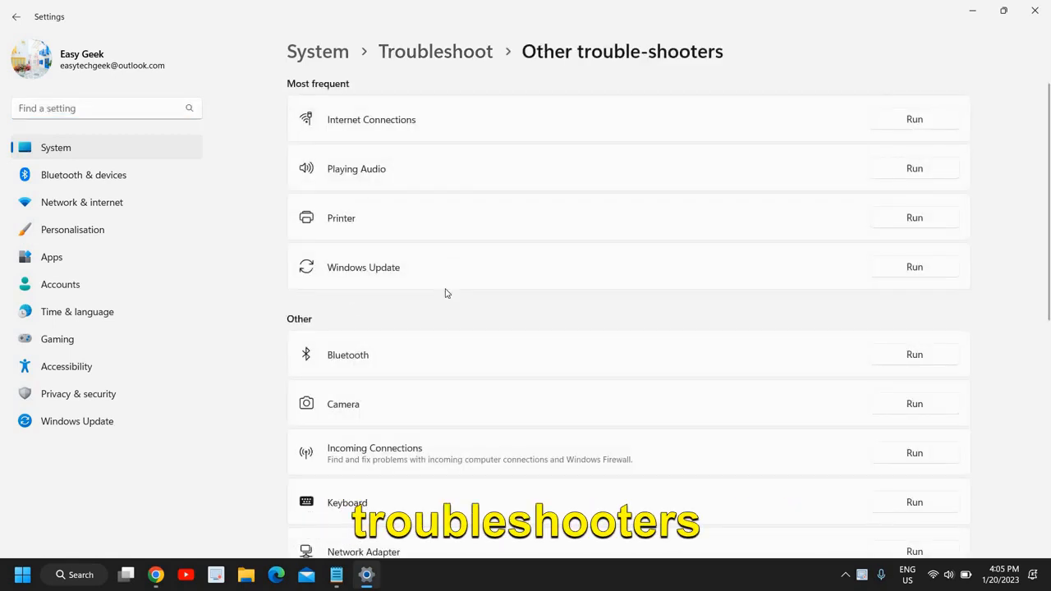
scroll(down, 3)
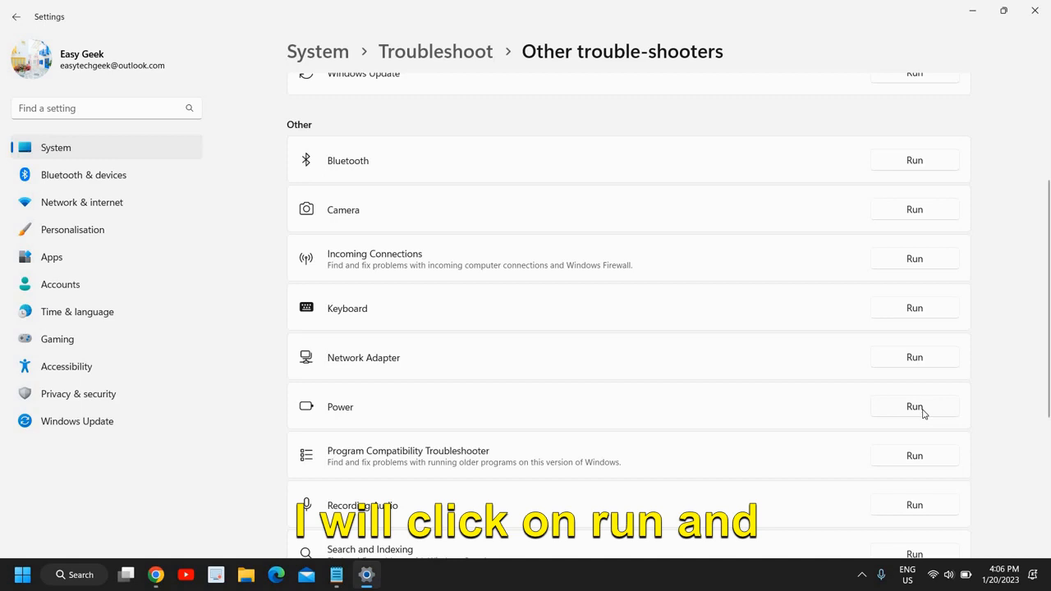
Run the Power troubleshooter, dismiss its sleep-timing fix results, and close Settings.
click(914, 406)
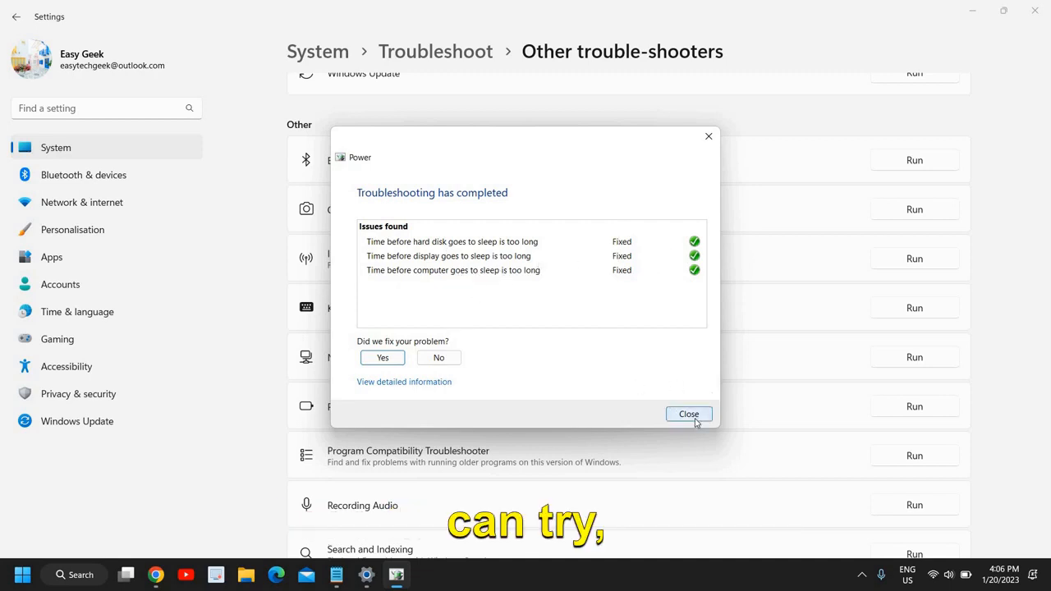
click(688, 413)
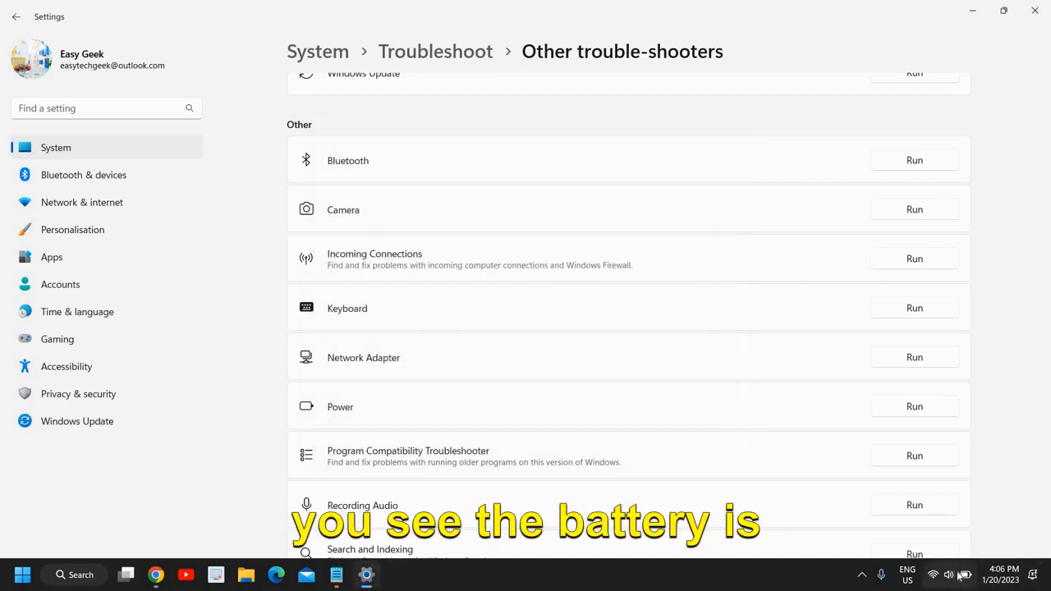
mouse_move(793, 410)
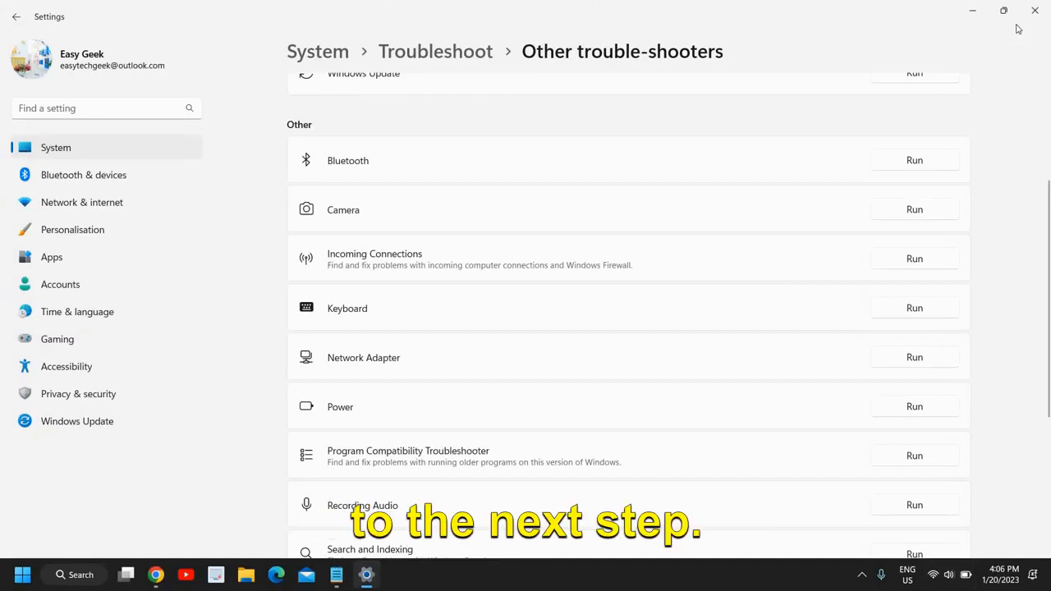
click(1034, 11)
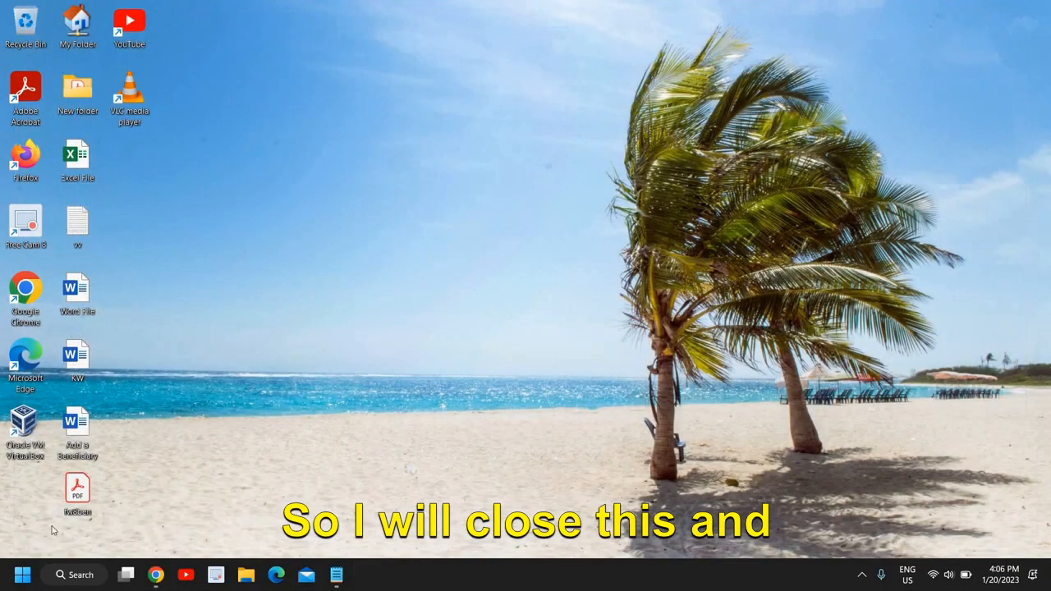
mouse_move(23, 574)
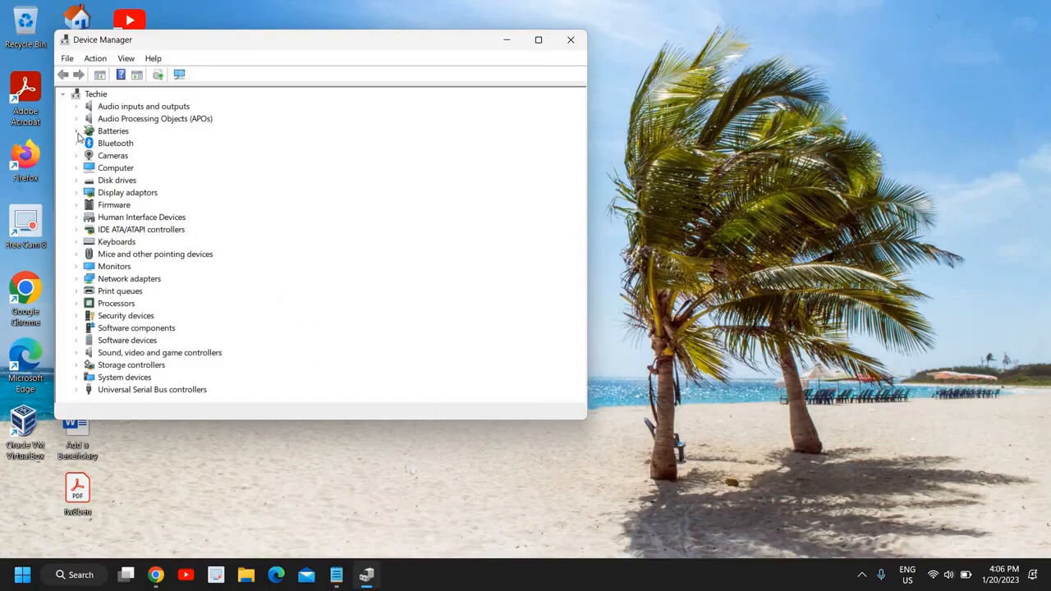
Expand Batteries and bring up the Microsoft AC Adapter's context menu.
click(76, 130)
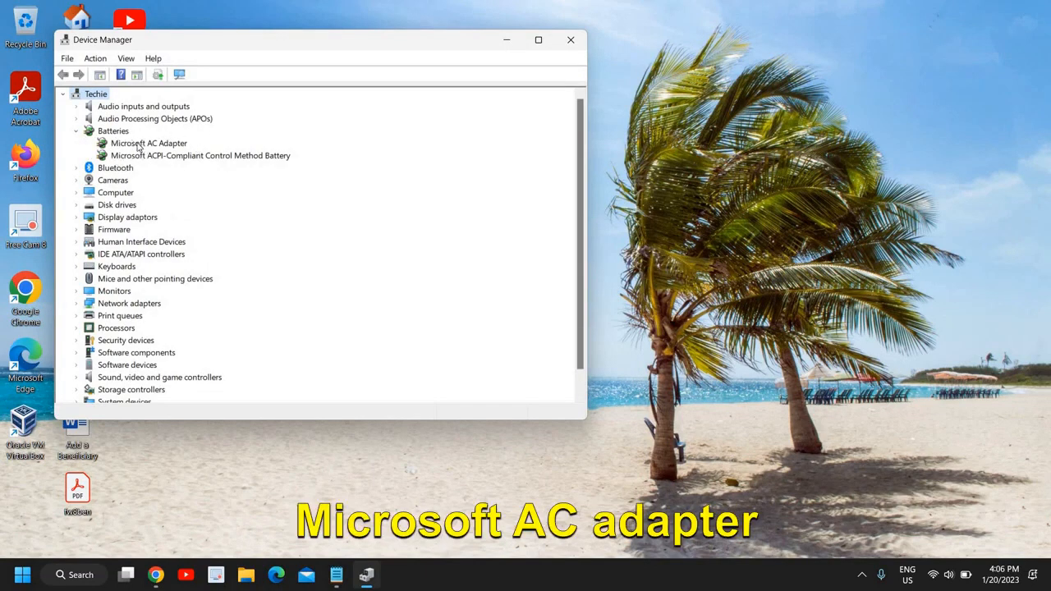
right_click(149, 142)
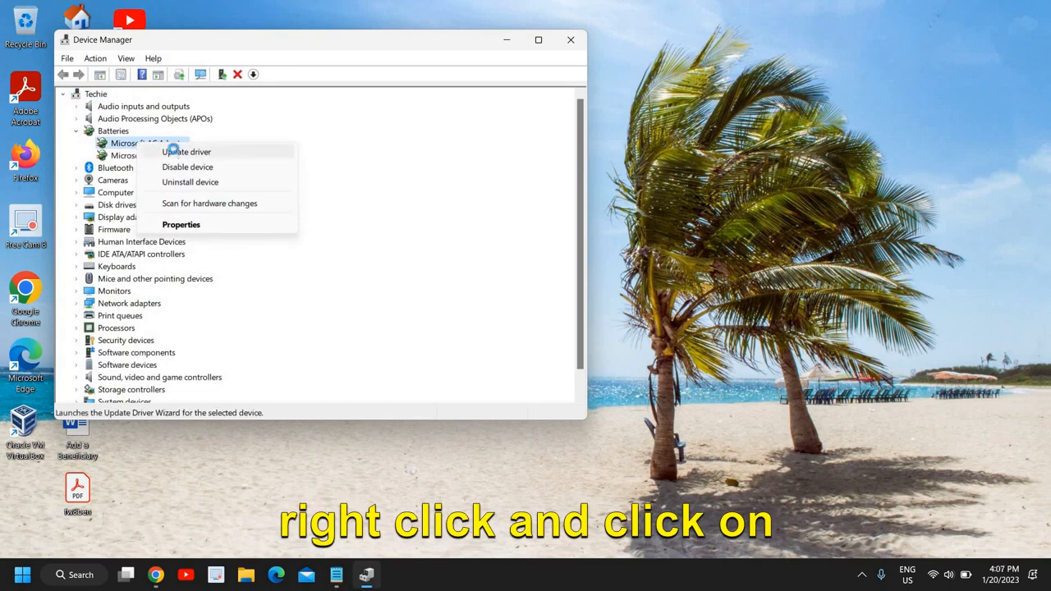
Search automatically for a Microsoft AC Adapter driver and close the 'best driver installed' result.
click(186, 151)
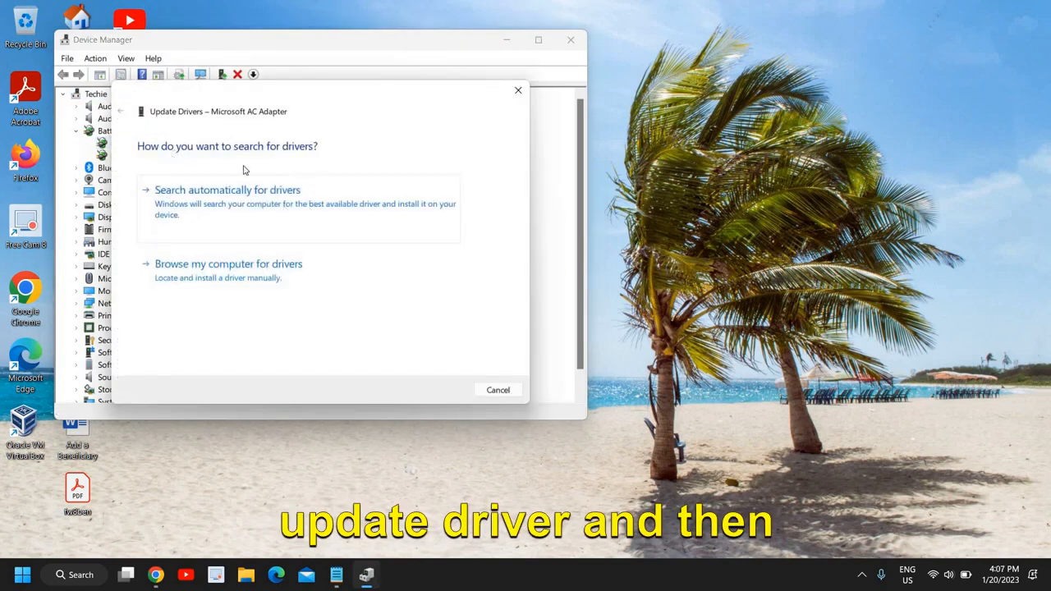
click(228, 190)
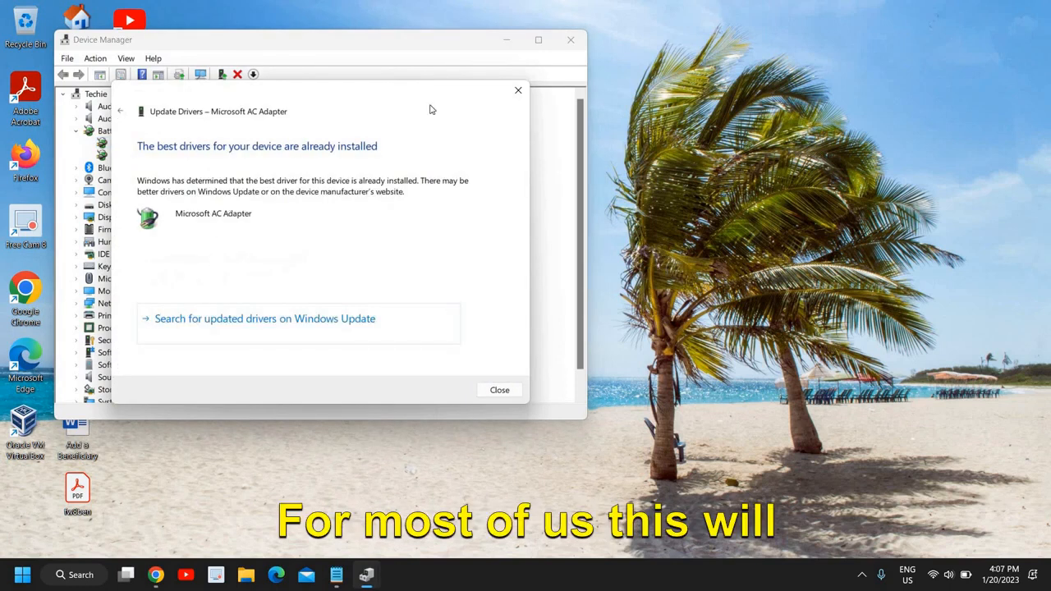
mouse_move(220, 216)
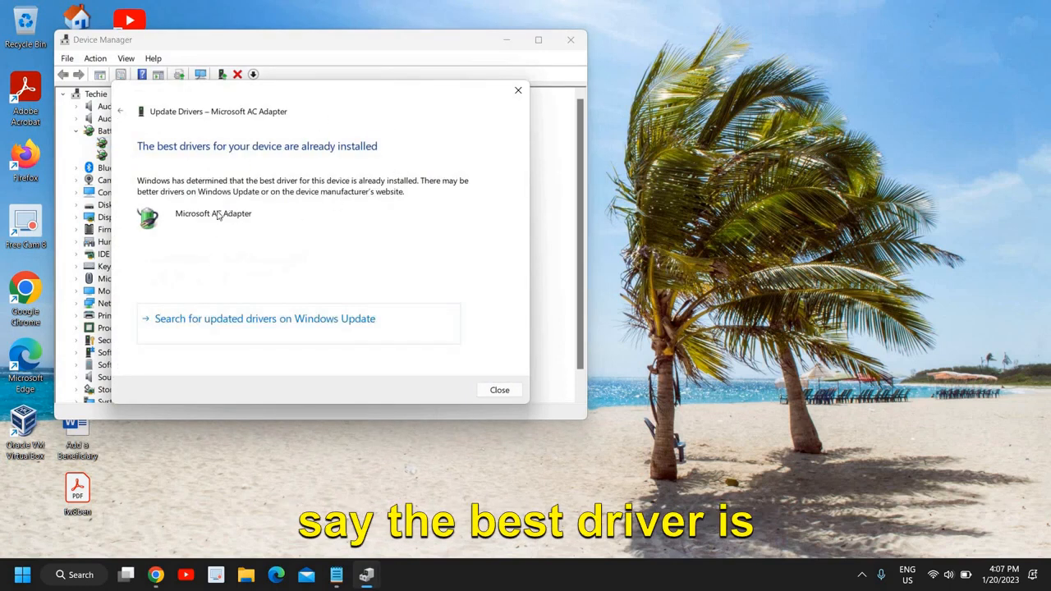
click(499, 390)
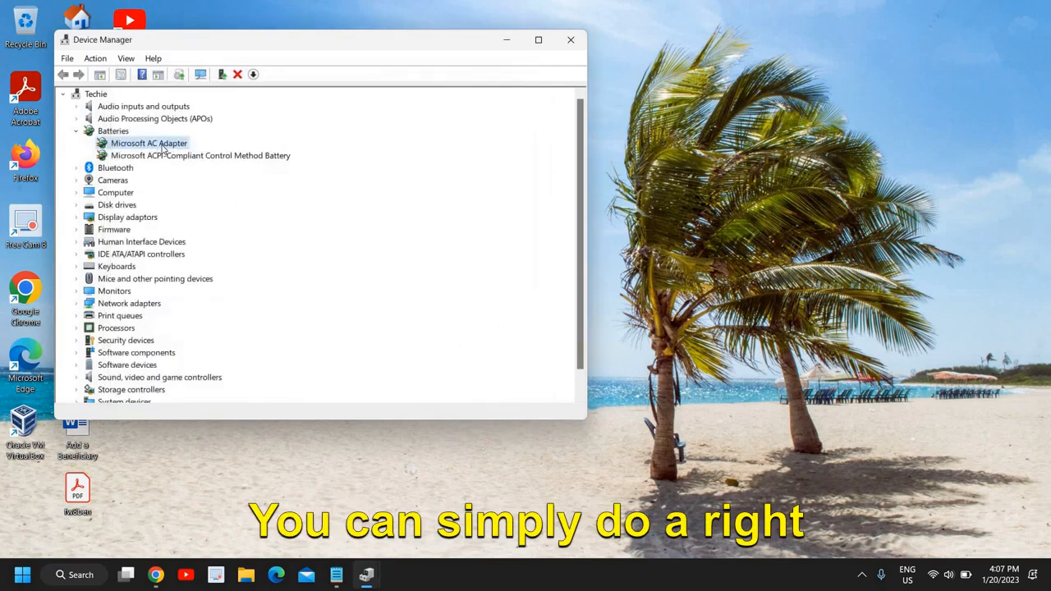
Uninstall the Microsoft AC Adapter device and confirm its removal.
right_click(148, 143)
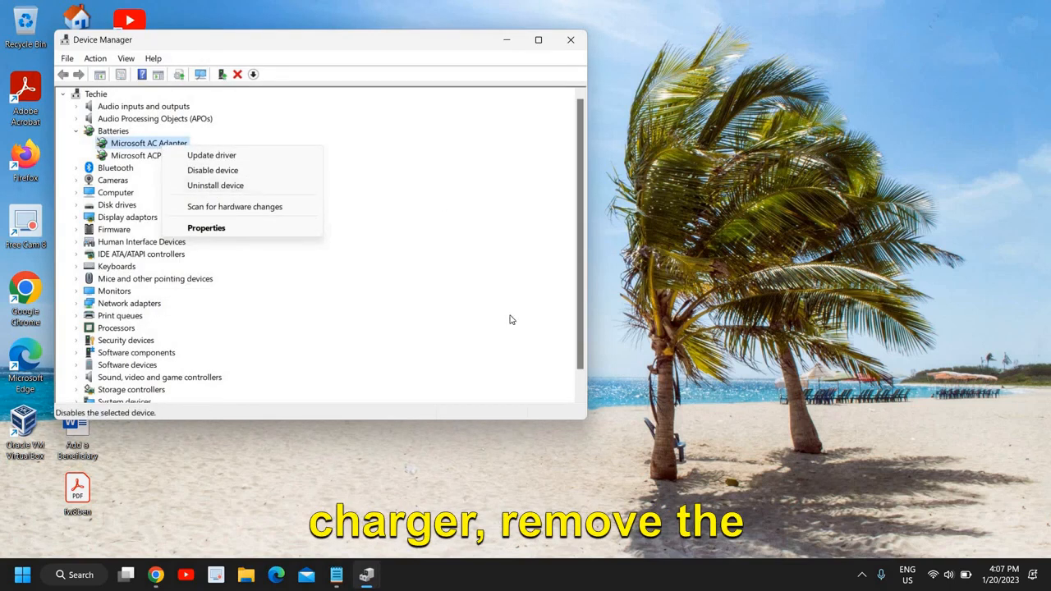
mouse_move(262, 324)
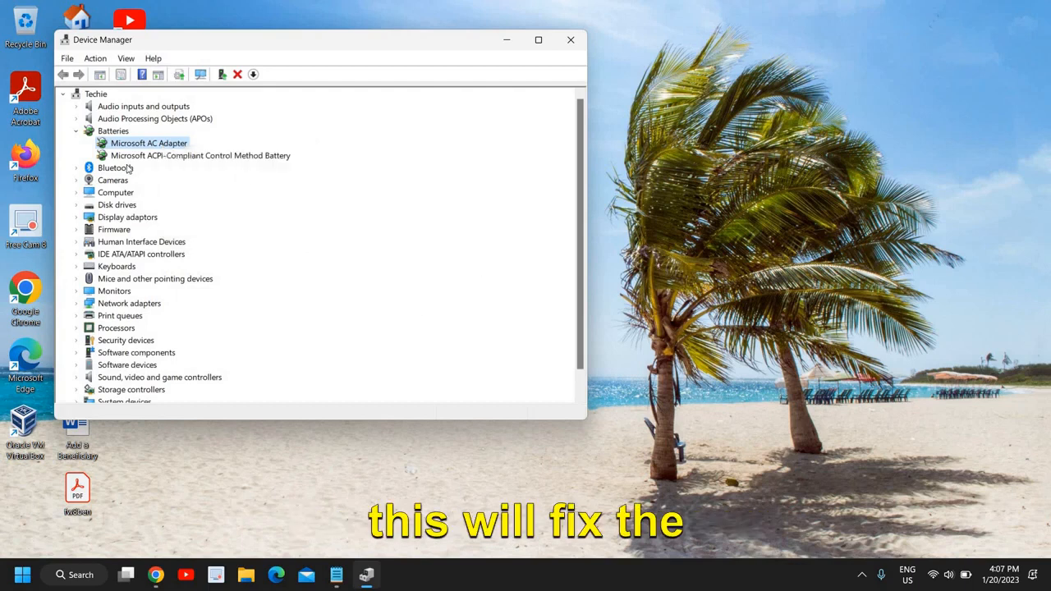
right_click(149, 143)
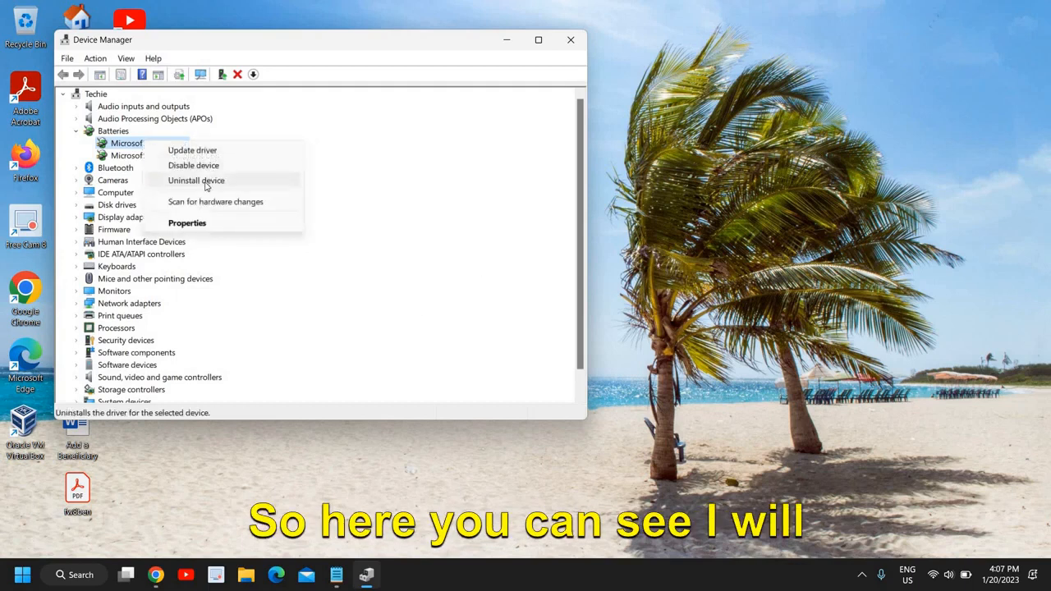
click(195, 180)
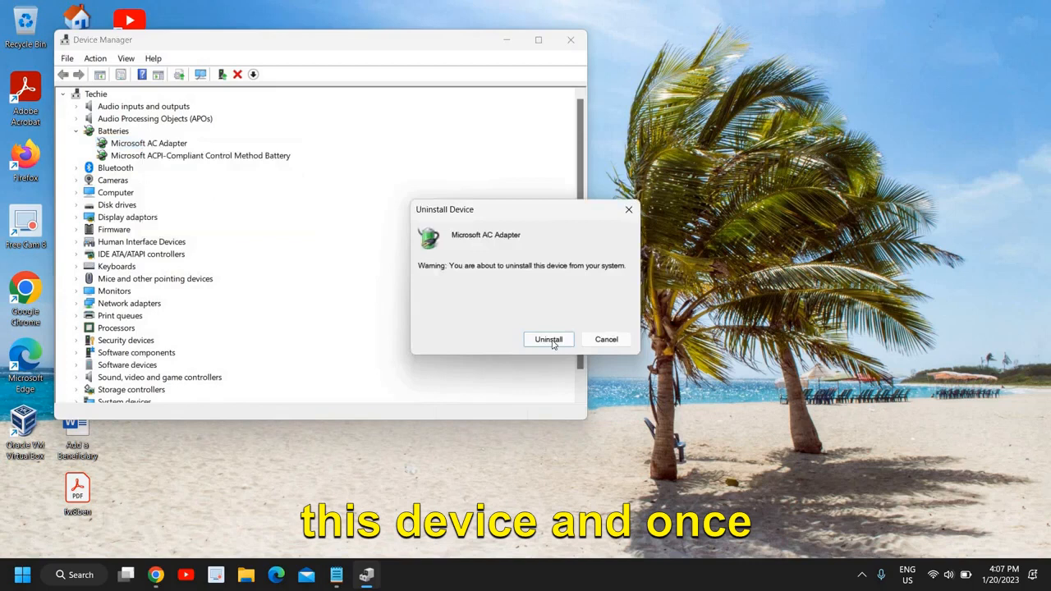
click(548, 339)
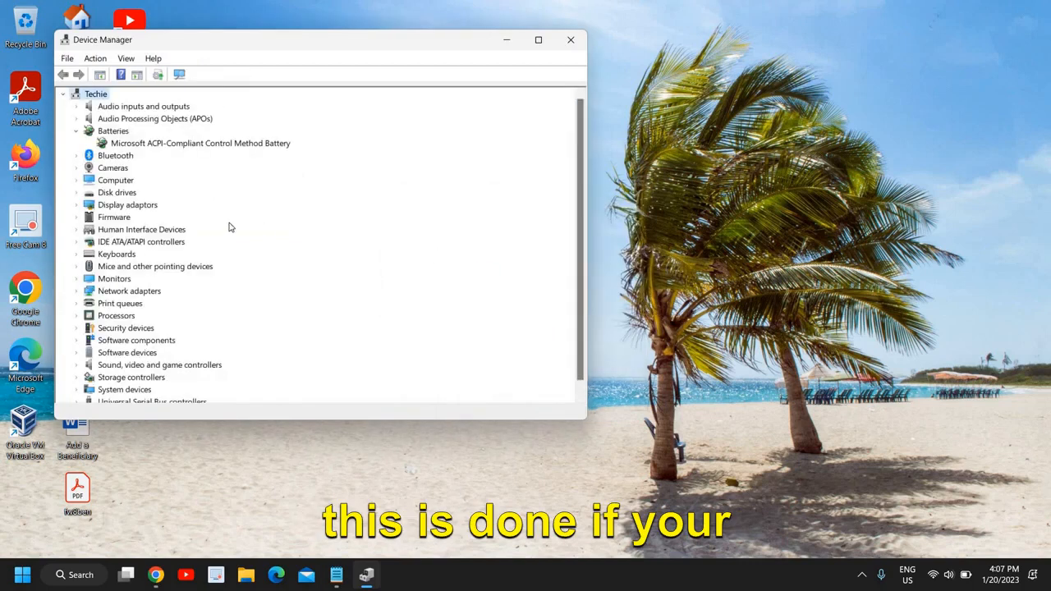
mouse_move(182, 226)
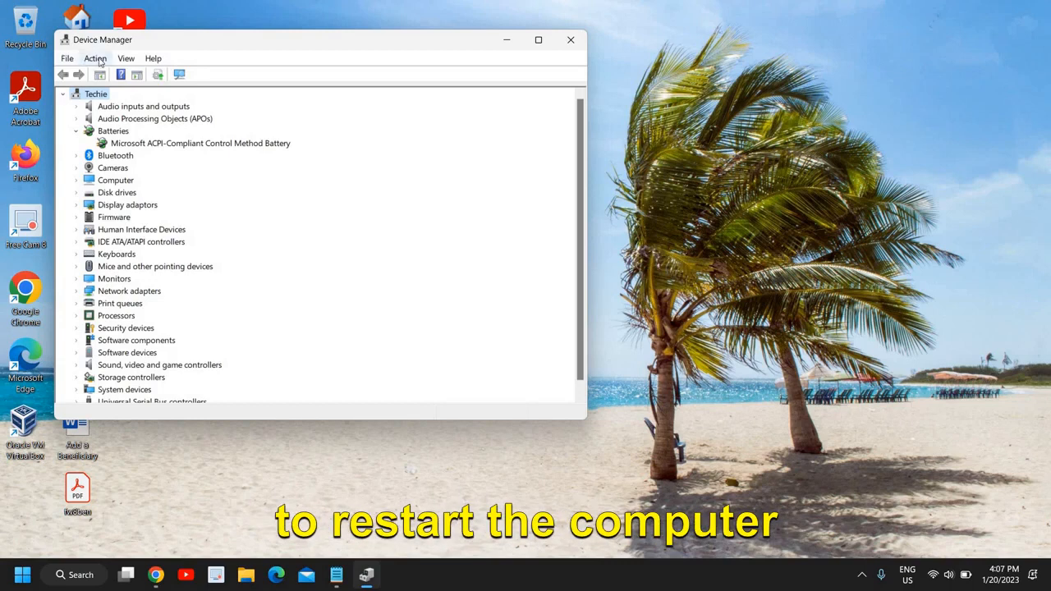
click(95, 58)
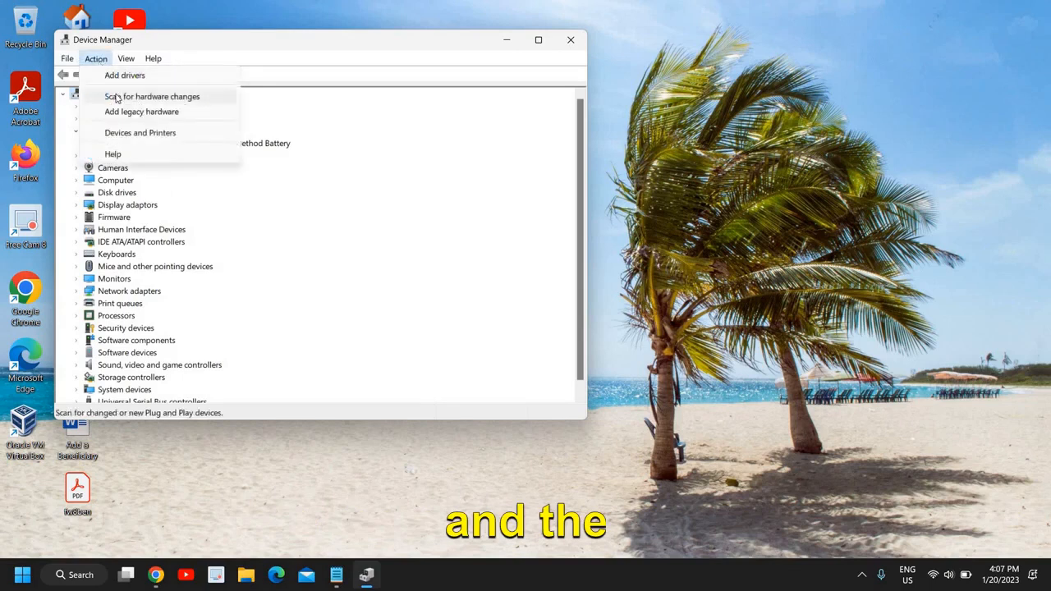
Scan for hardware changes until Microsoft AC Adapter reappears, then close Device Manager.
click(151, 96)
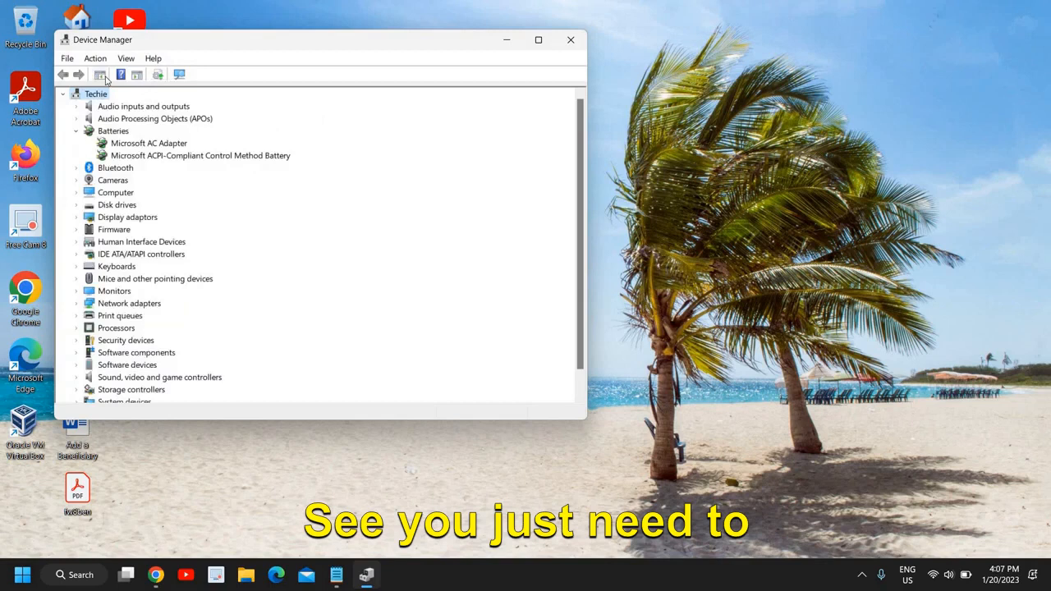
click(96, 58)
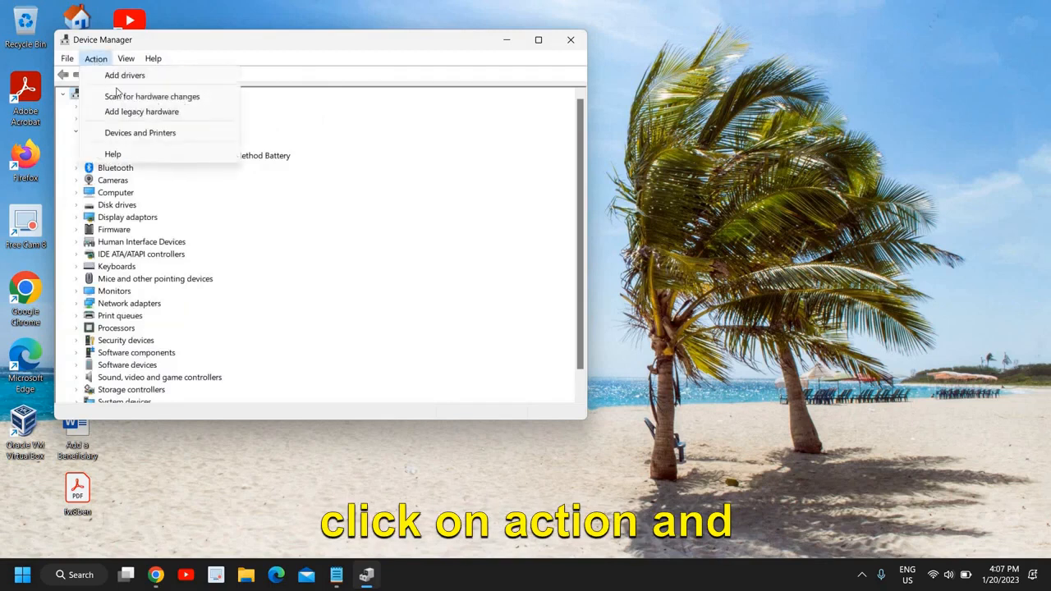
click(152, 96)
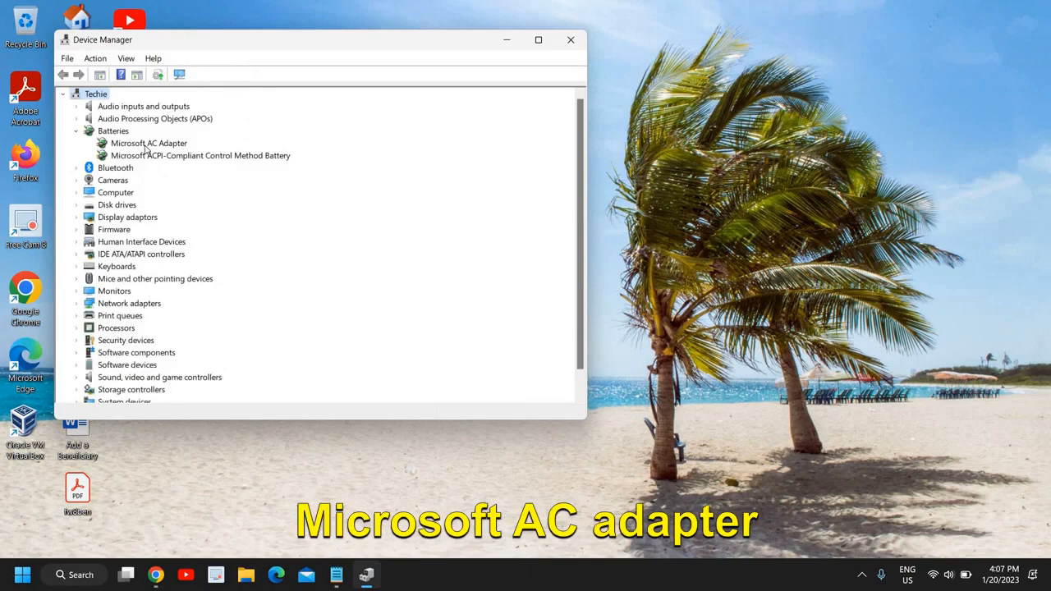
click(148, 143)
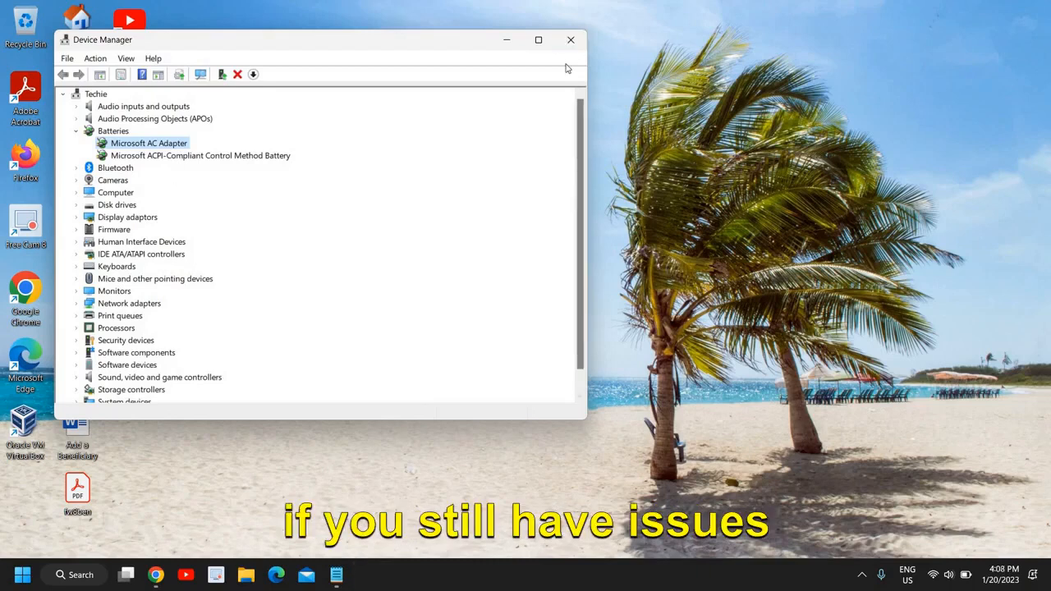
click(570, 39)
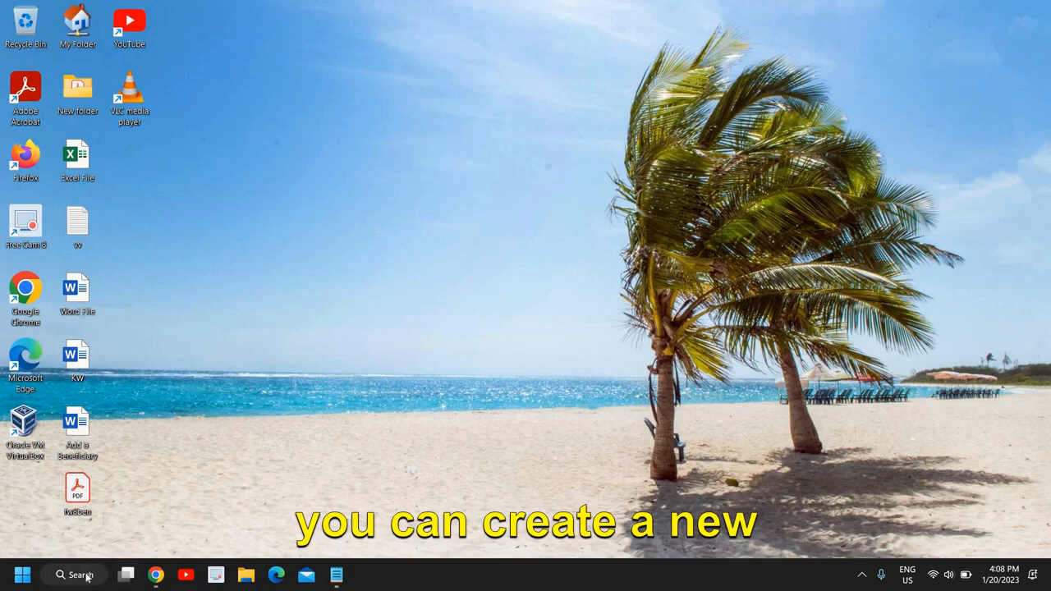
Search Windows for 'power' from the taskbar.
click(74, 575)
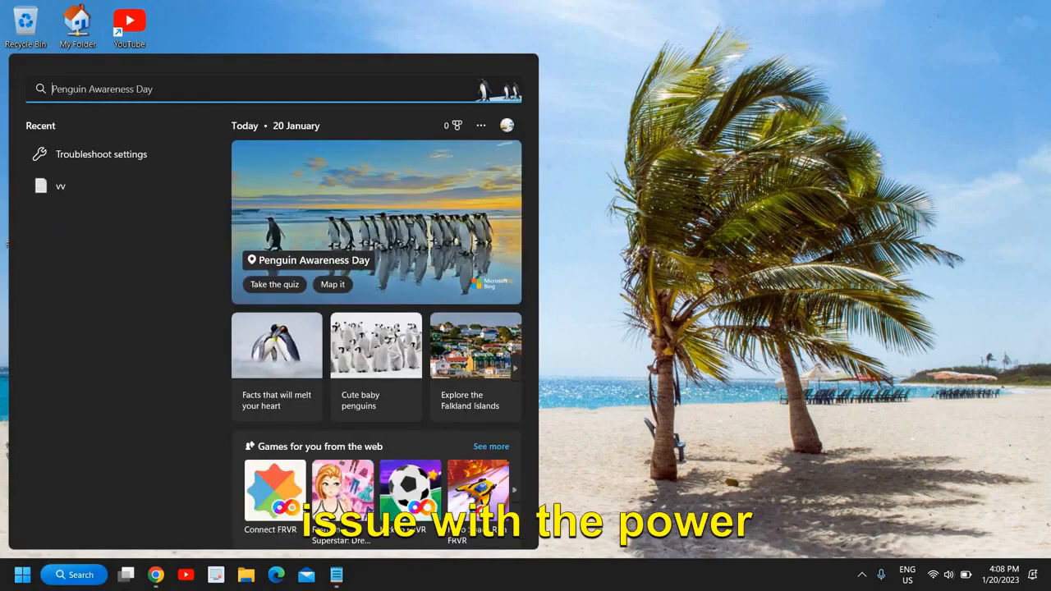
text(powerPoint)
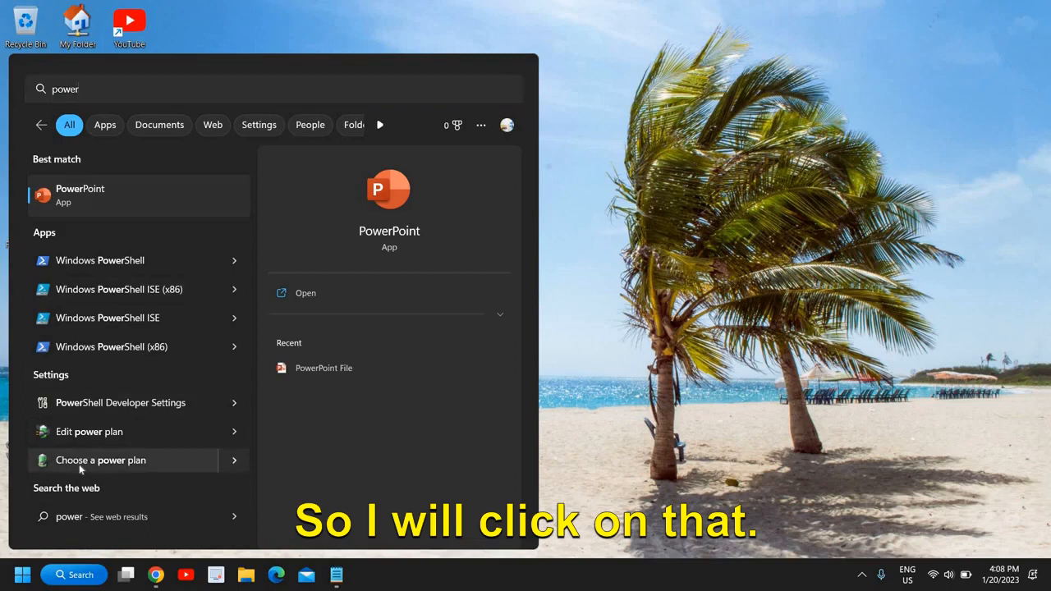
Open Choose a power plan to view Balanced, Gaming and Techy plans, then close it.
click(100, 460)
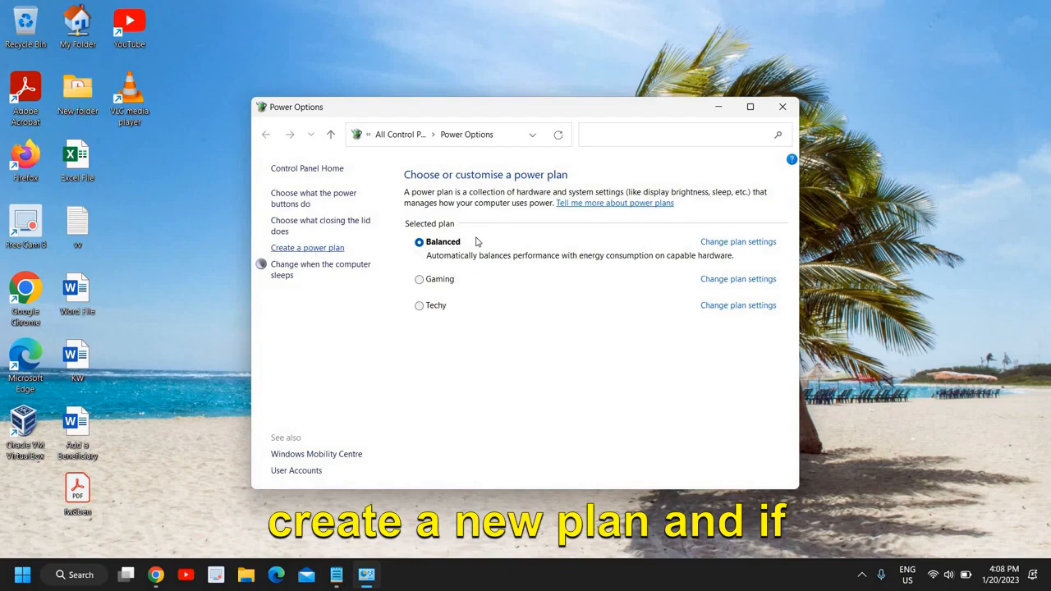
mouse_move(435, 345)
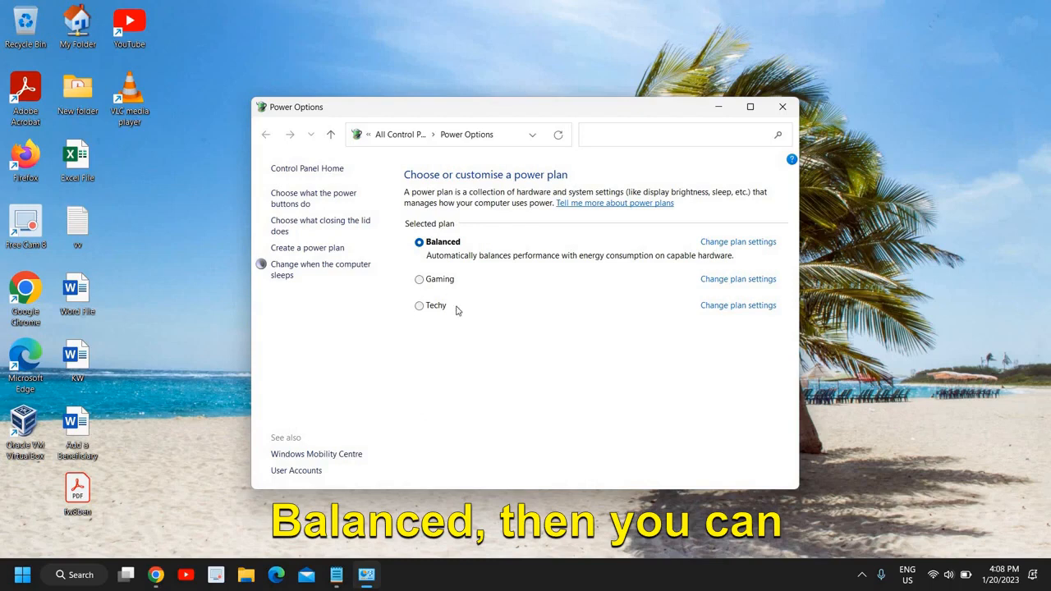
mouse_move(354, 343)
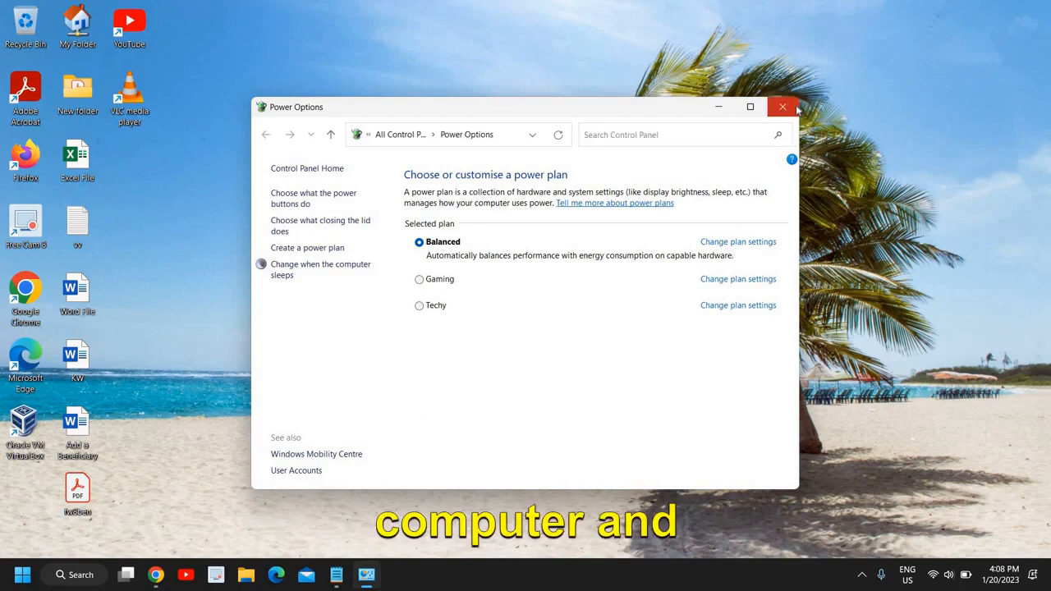
click(781, 107)
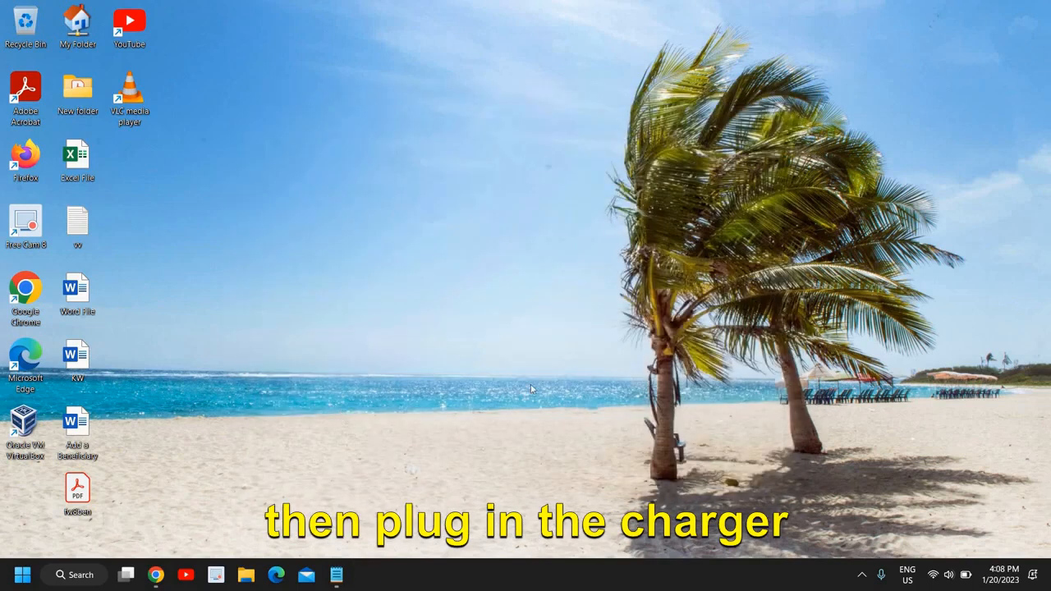